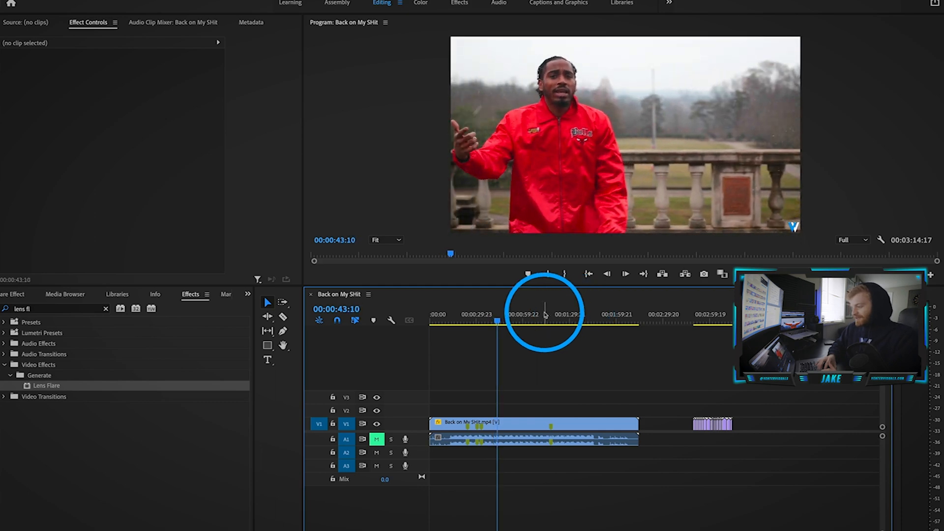
Move the light-leak overlay clips onto track V2 above the main music video clip
click(500, 321)
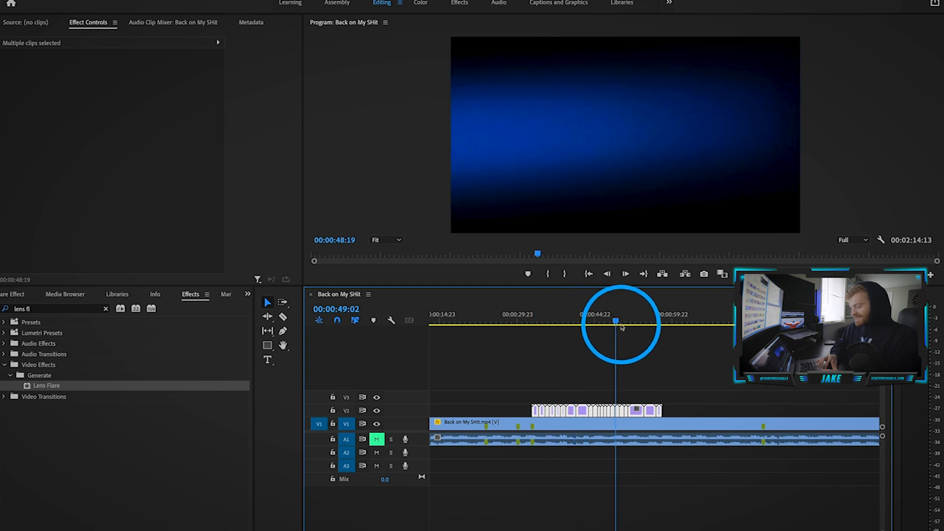
Give a selected light-leak overlay the Screen blend mode and preview it over the footage
drag(614, 321, 570, 321)
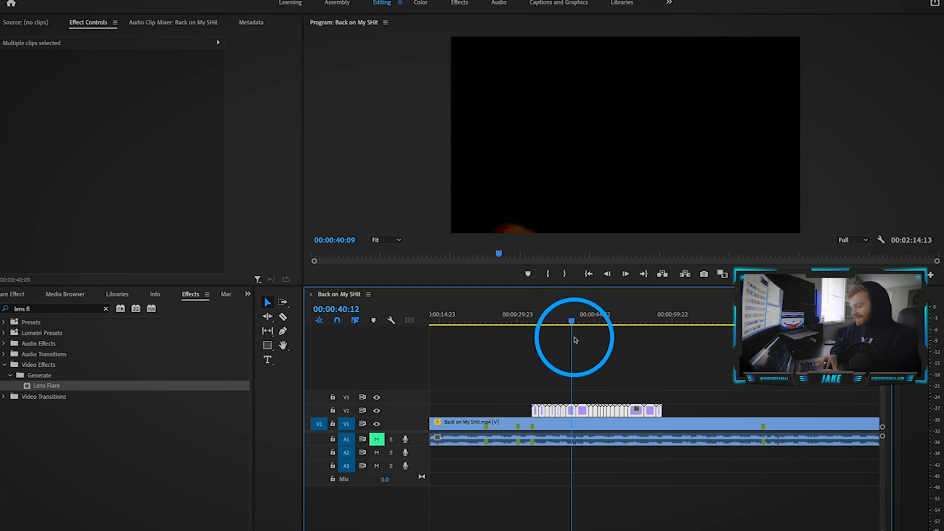
click(581, 411)
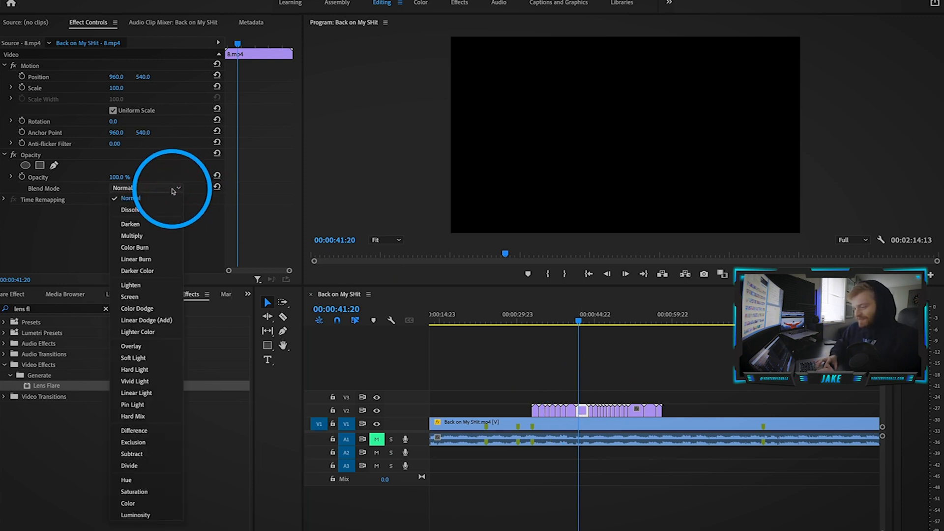
click(129, 296)
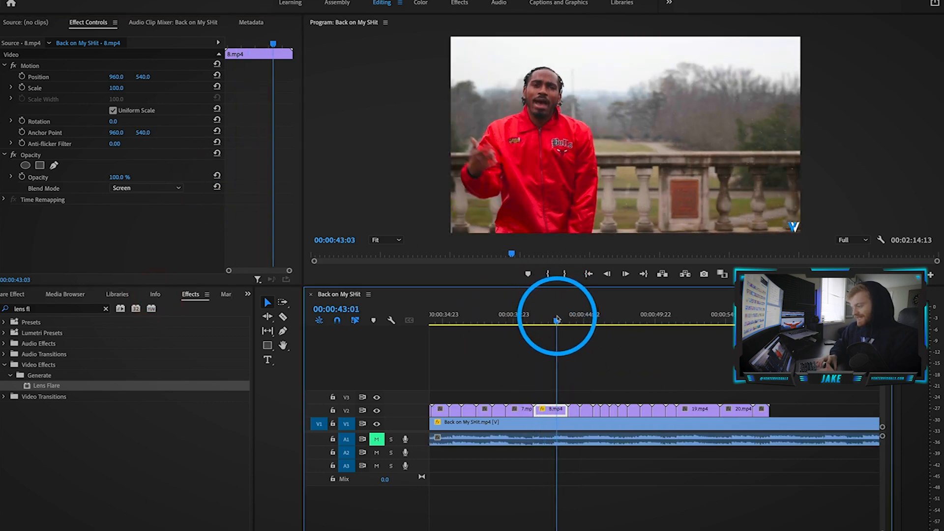
drag(555, 320, 548, 320)
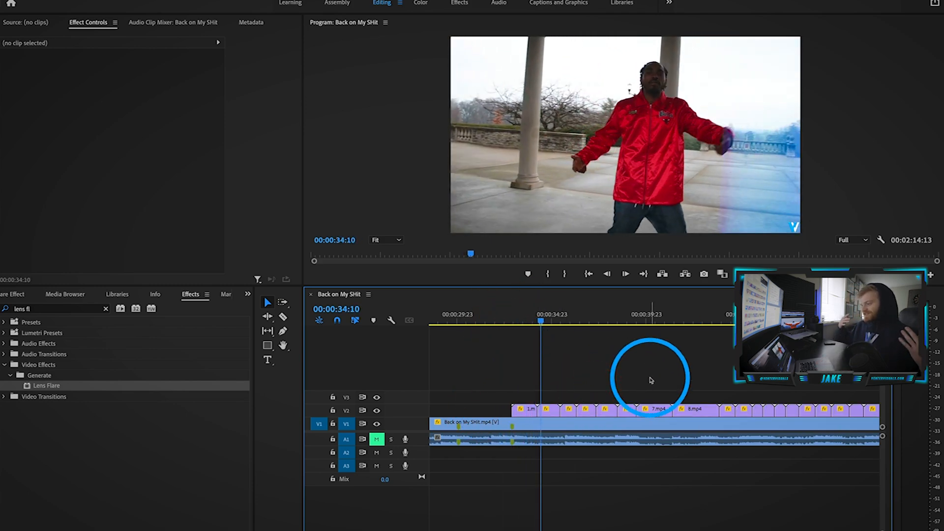
click(578, 320)
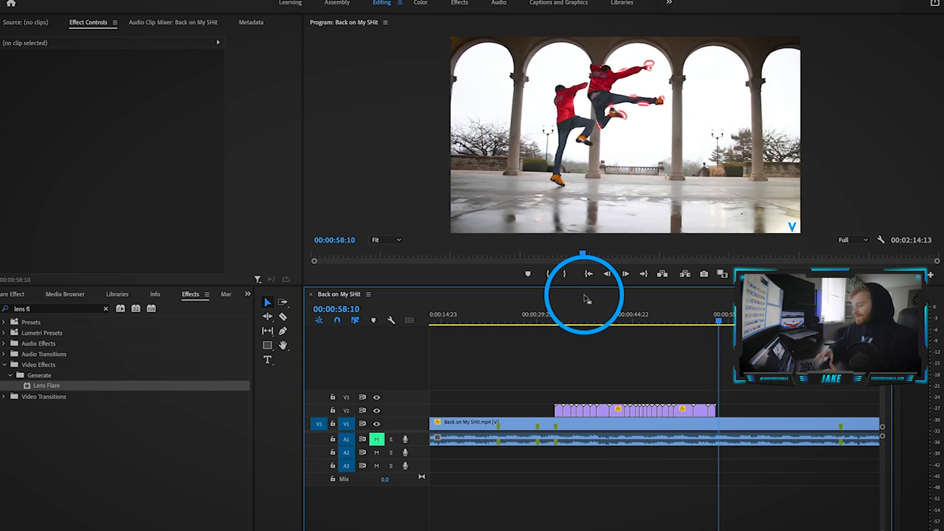
click(617, 322)
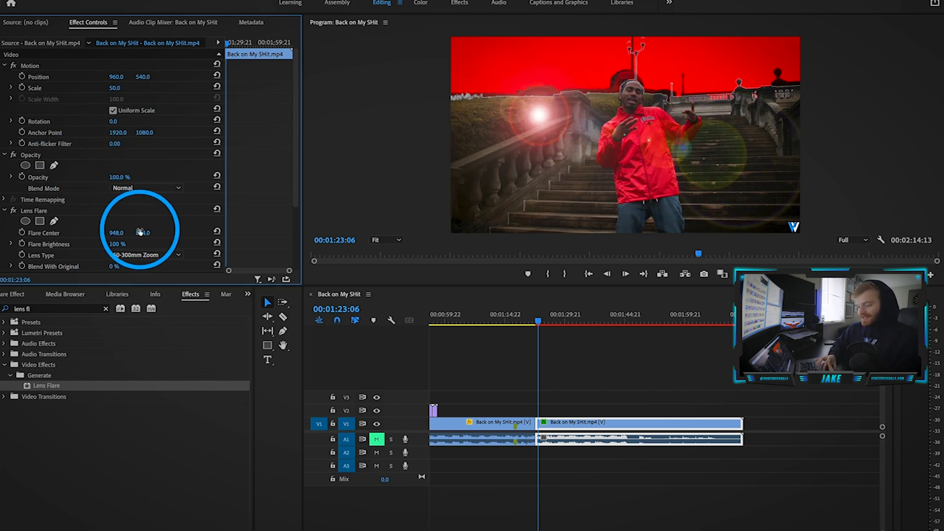
Scrub Flare Center to 522, 363, try 35mm and 105mm Prime, then return to 50-300mm Zoom
drag(144, 232, 144, 232)
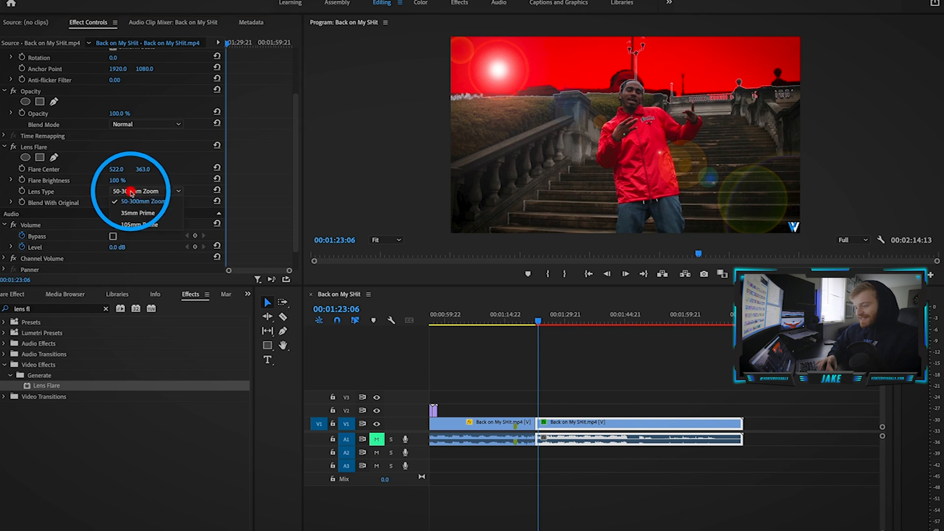
click(136, 213)
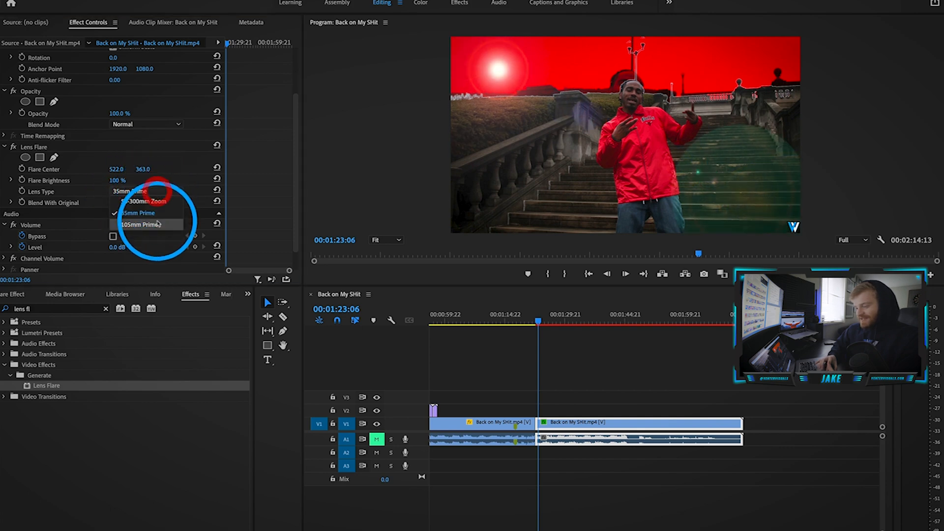
click(143, 224)
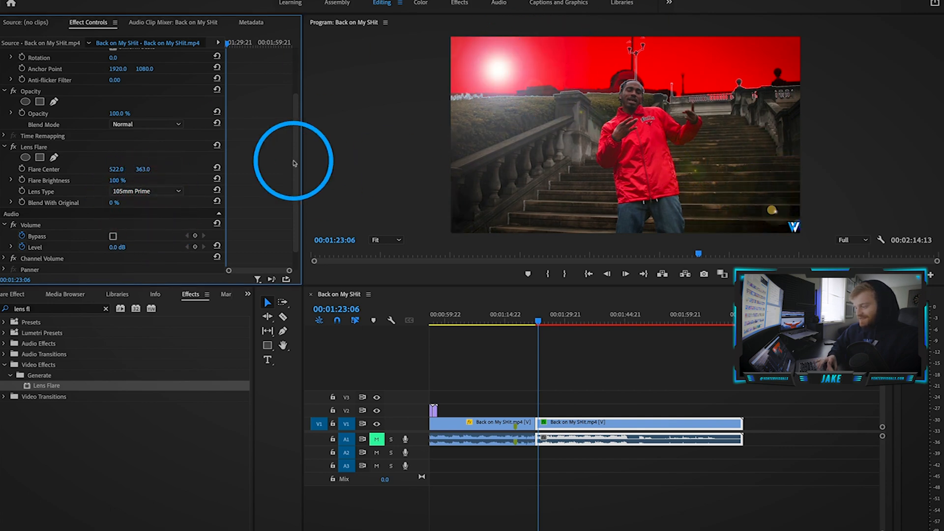
click(146, 191)
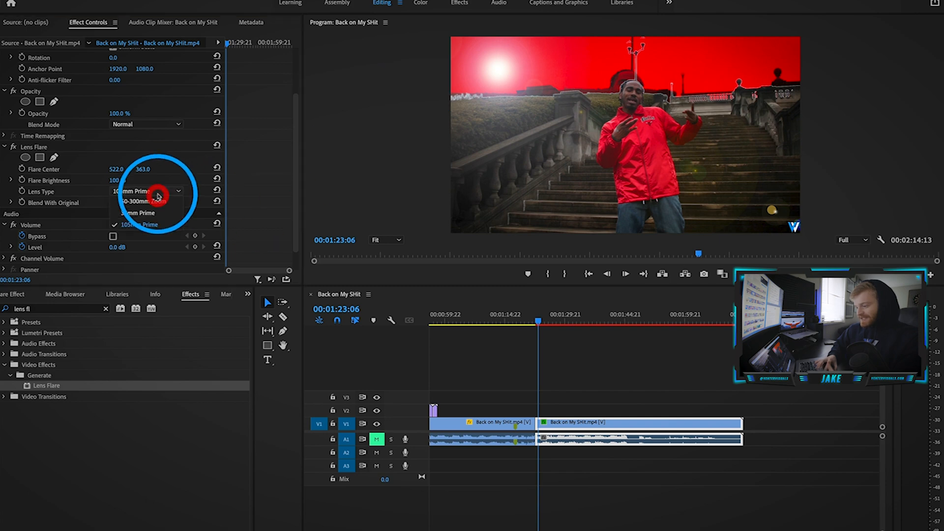
click(138, 200)
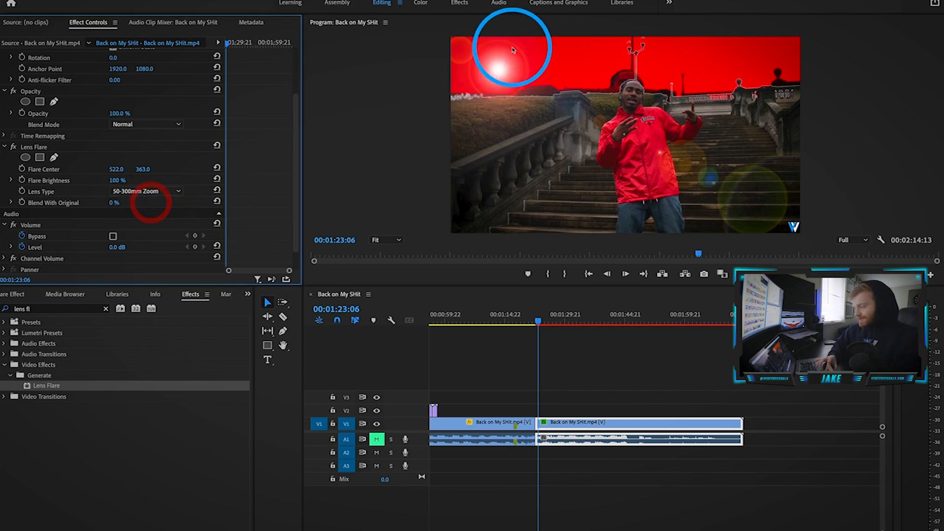
click(607, 314)
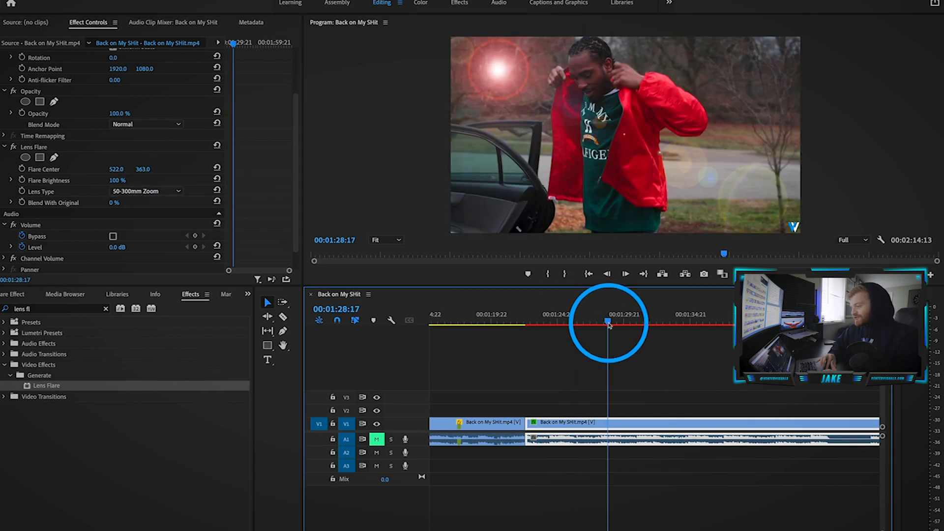
Preview the car-scene flare at center 685, 82 and set its Lens Type to 105mm Prime
drag(608, 320, 581, 320)
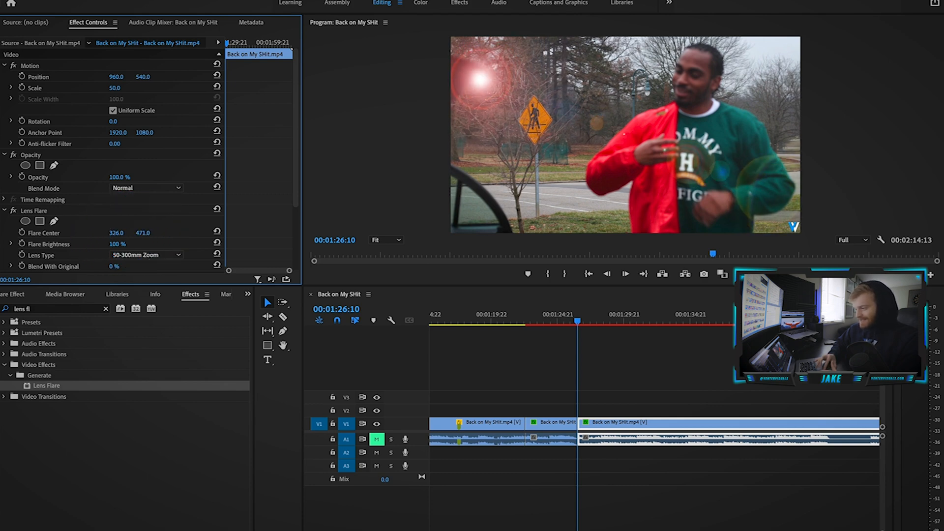
click(146, 255)
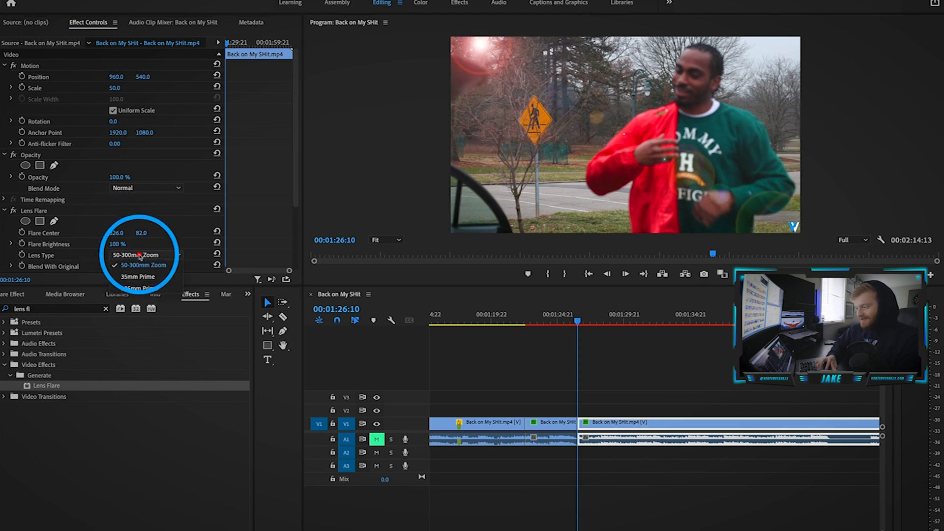
click(136, 277)
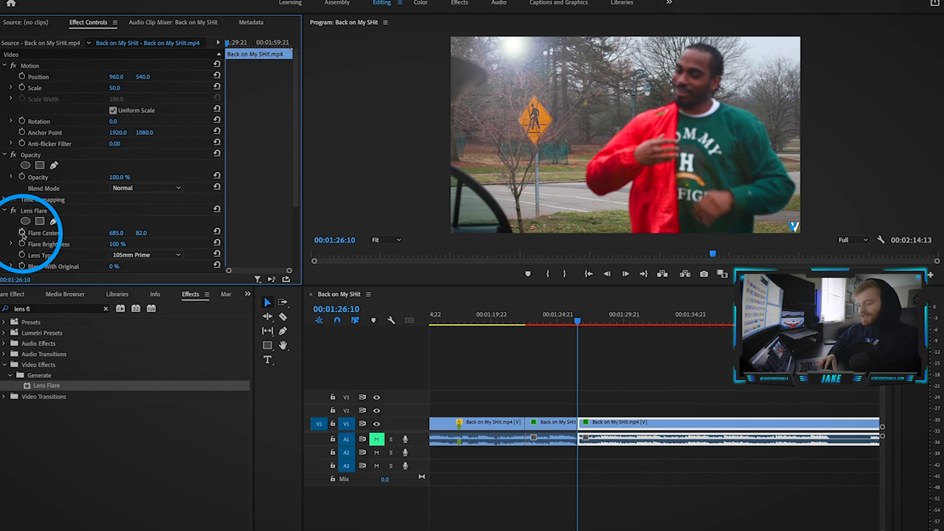
Keyframe Flare Center X at two playhead positions so the flare slides across, then review it
click(23, 233)
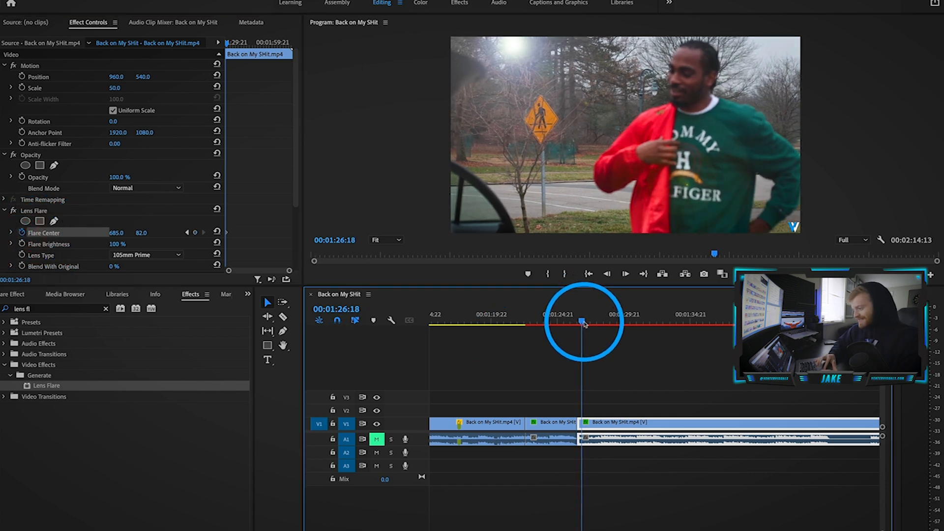
drag(581, 322, 604, 321)
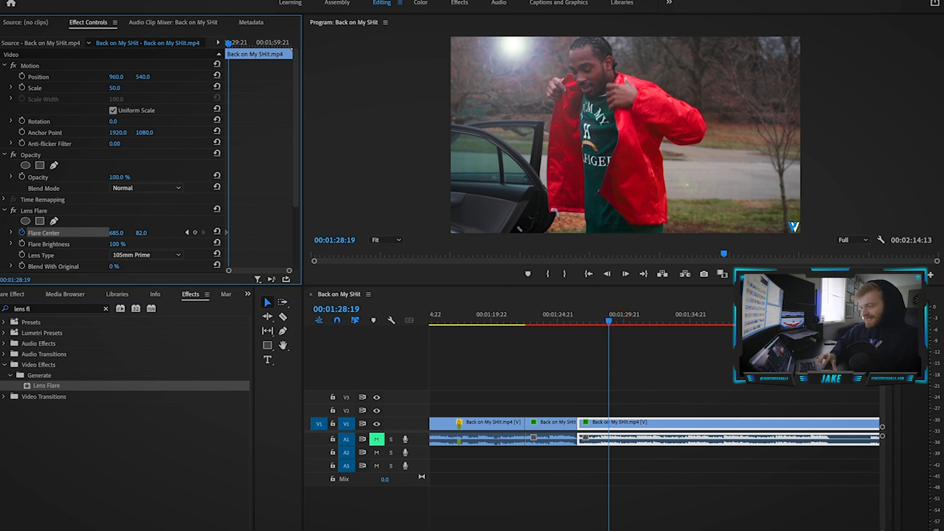
drag(117, 232, 111, 232)
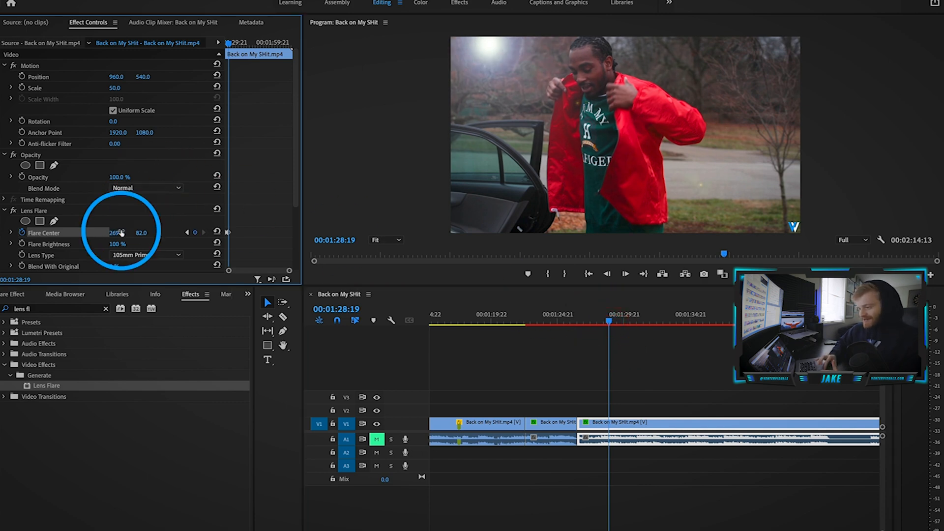
drag(116, 232, 97, 232)
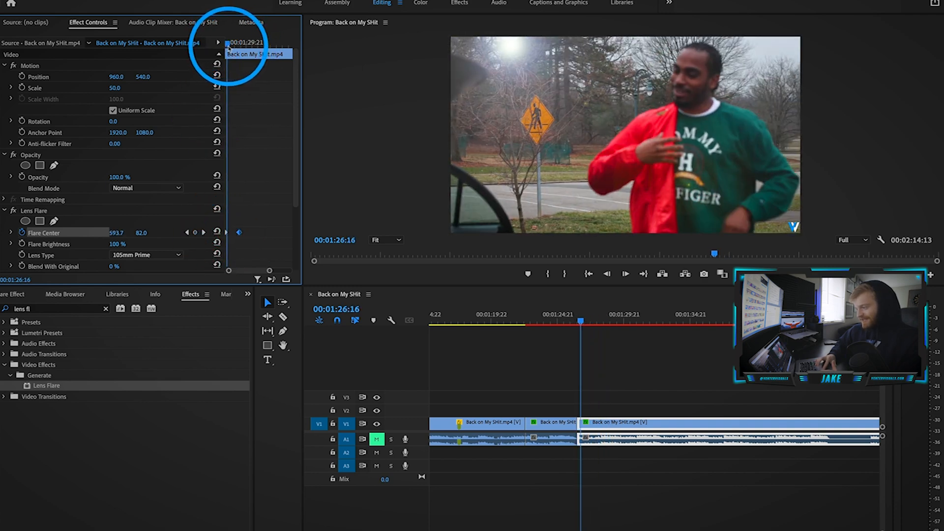
click(579, 322)
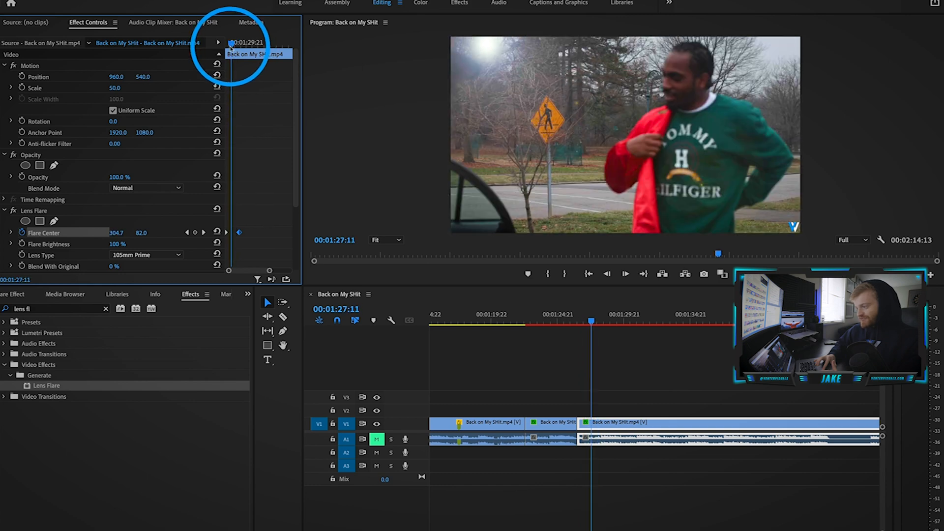